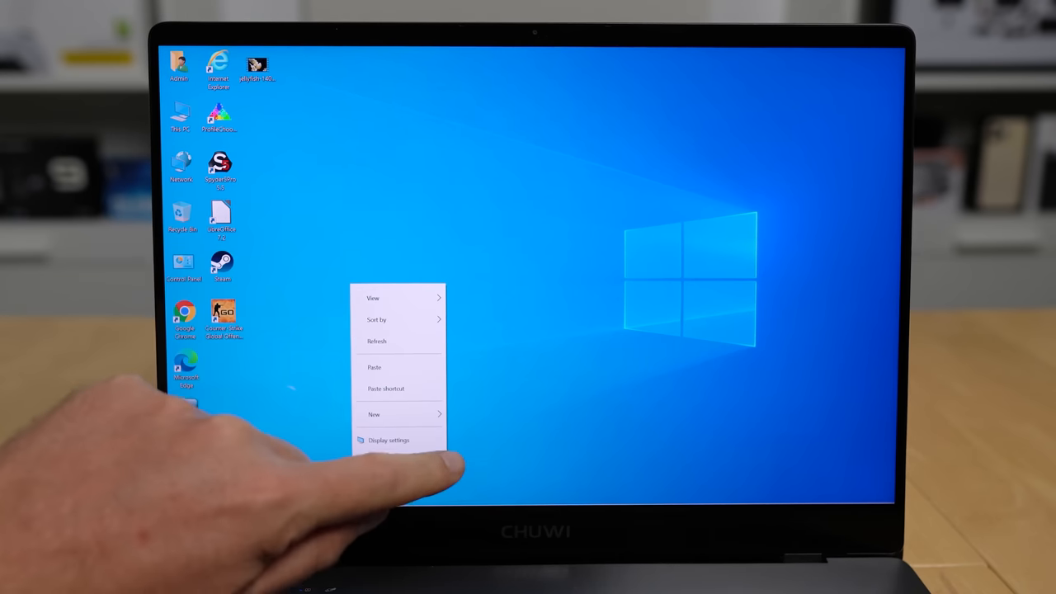
Bring up the desktop's right-click options list to reach Display settings
click(387, 439)
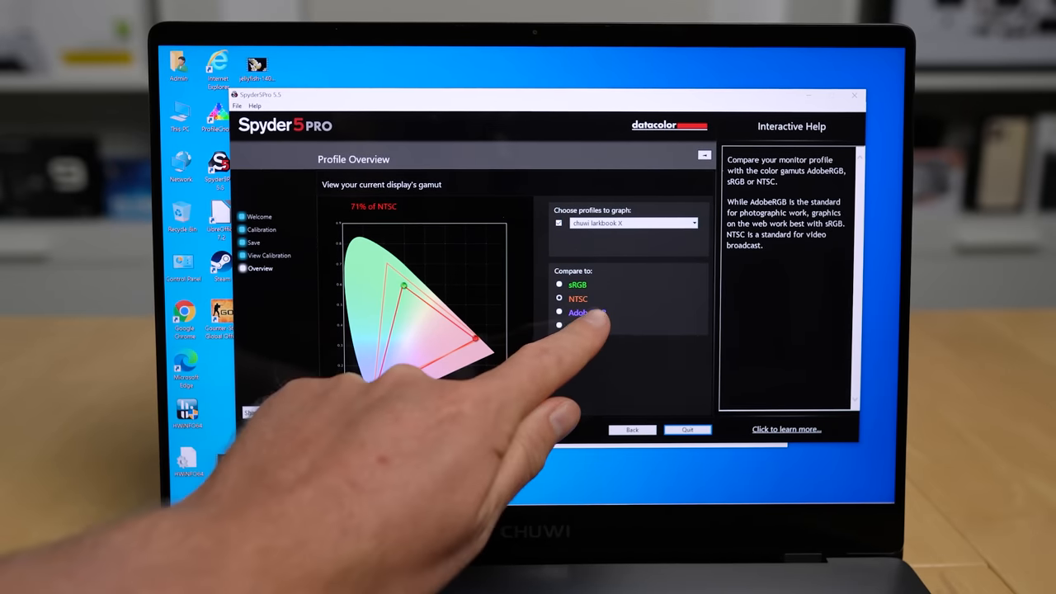
Compare the measured colour gamut against NTSC, then against AdobeRGB in Profile Overview
click(558, 314)
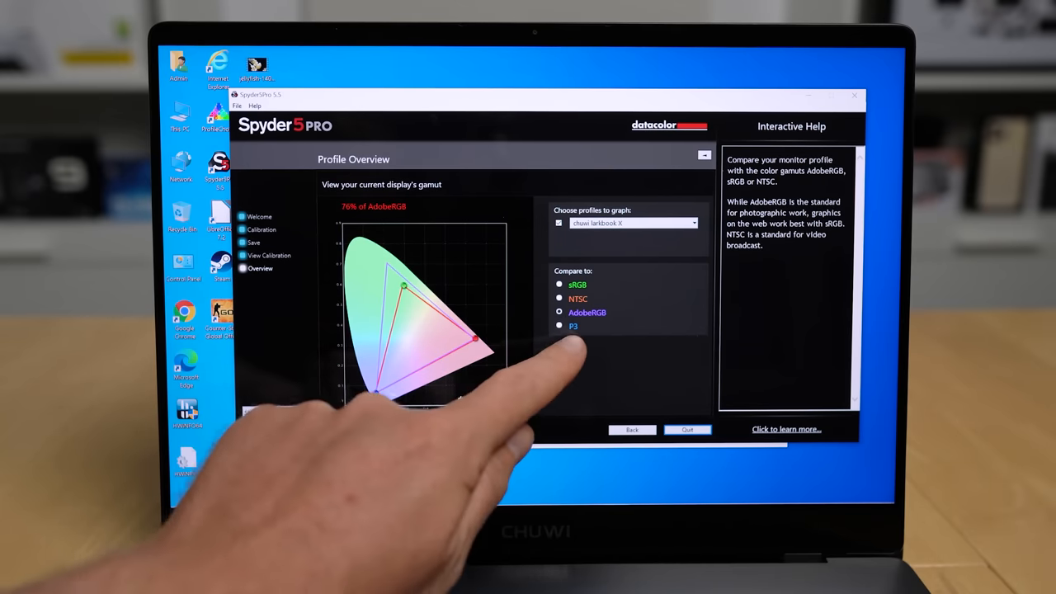
click(559, 327)
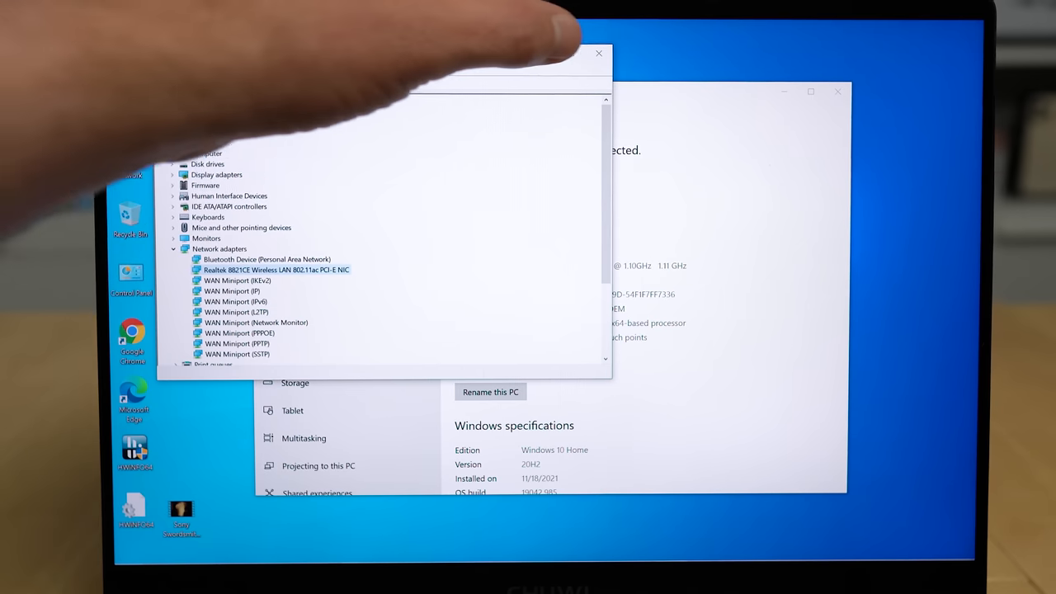
Close Device Manager and the Settings About window to return to the desktop
click(594, 52)
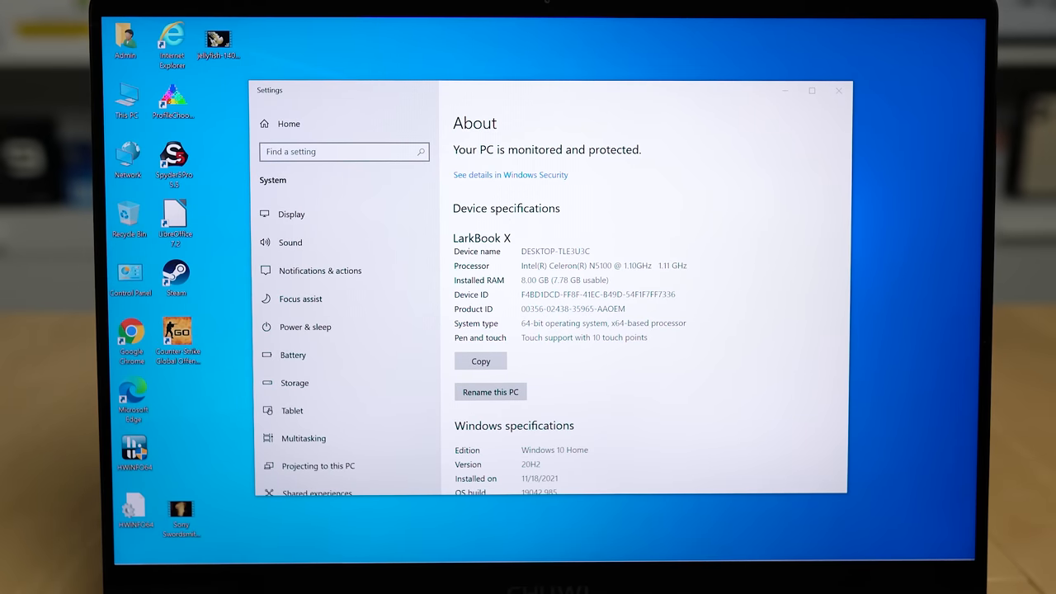
click(835, 91)
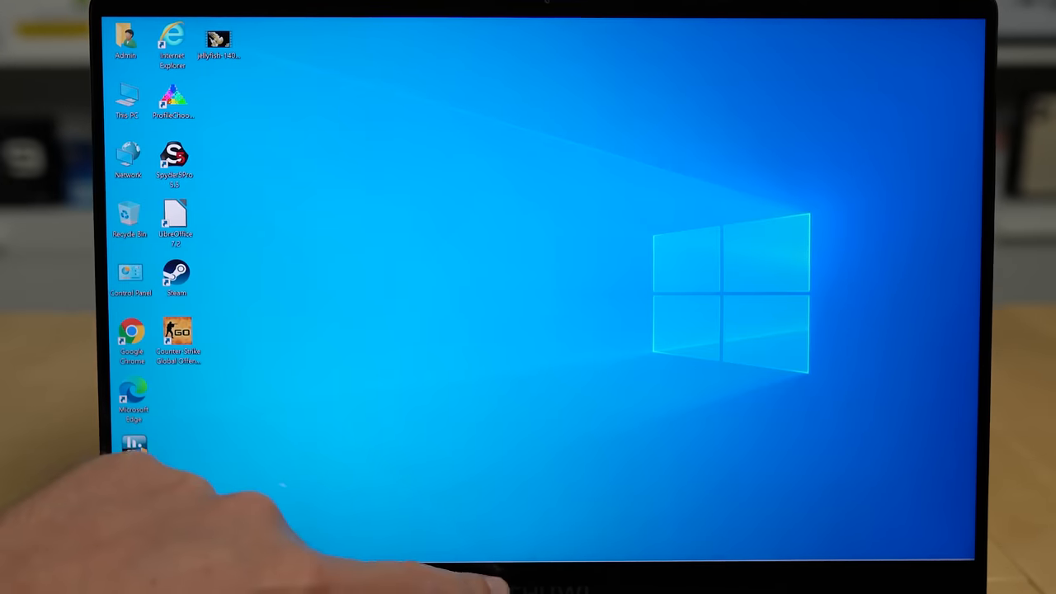
Run all CrystalDiskMark tests on the Netac 256GB SATA3 drive, reading about 546 MB/s sequential
right_click(471, 551)
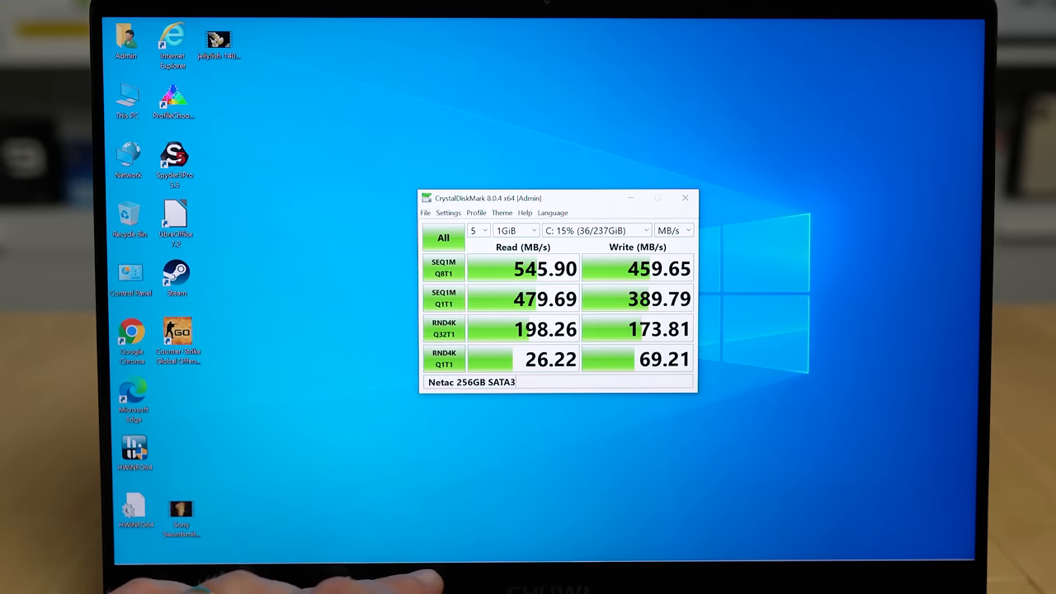
right_click(394, 548)
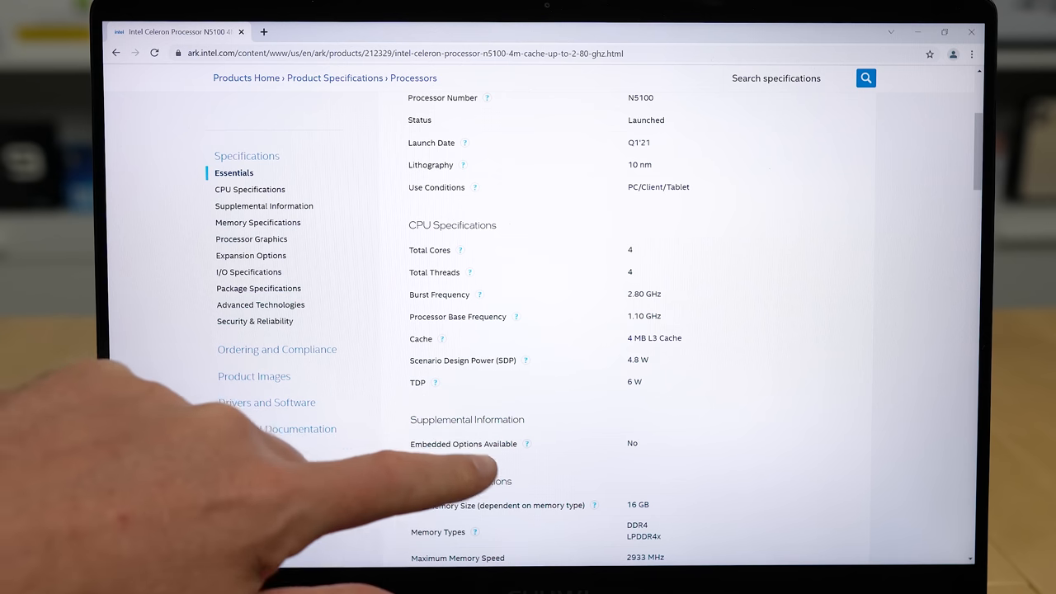
Scroll the Intel ARK N5100 page to Processor Graphics, Expansion Options and I/O Specifications
scroll(down, 3)
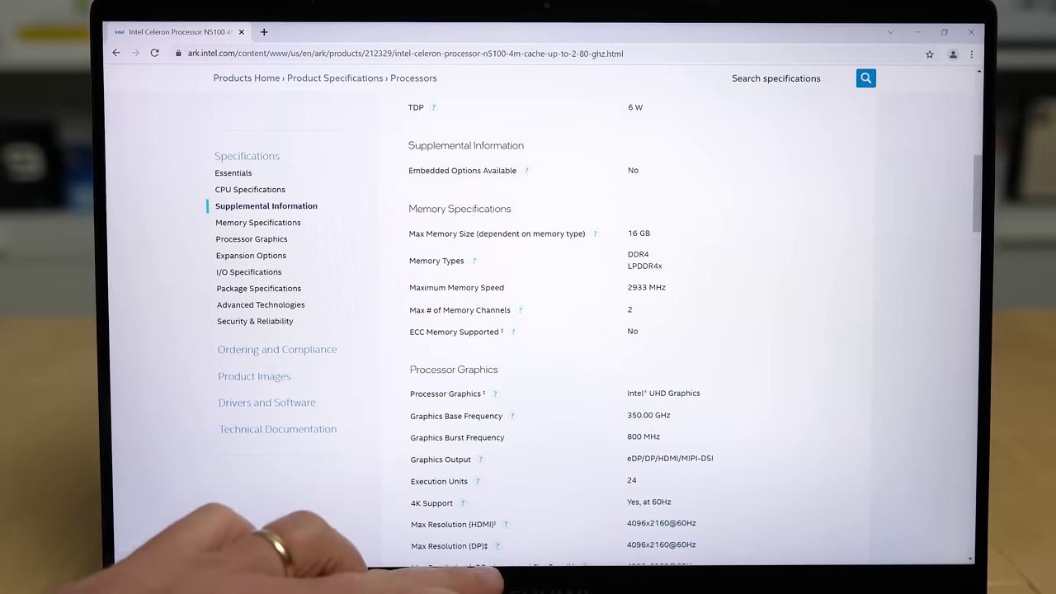
right_click(469, 558)
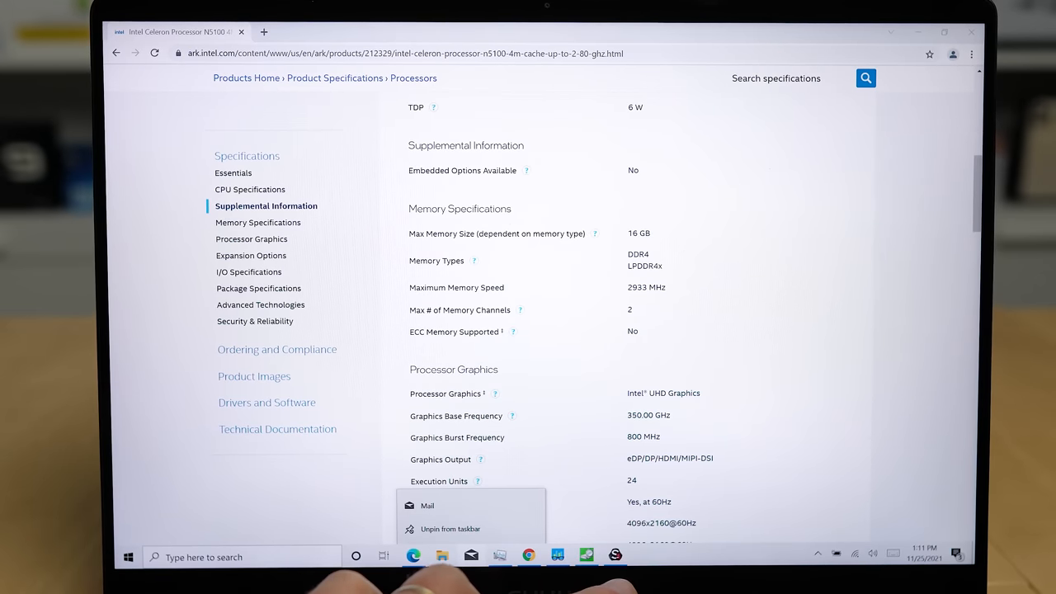
click(426, 505)
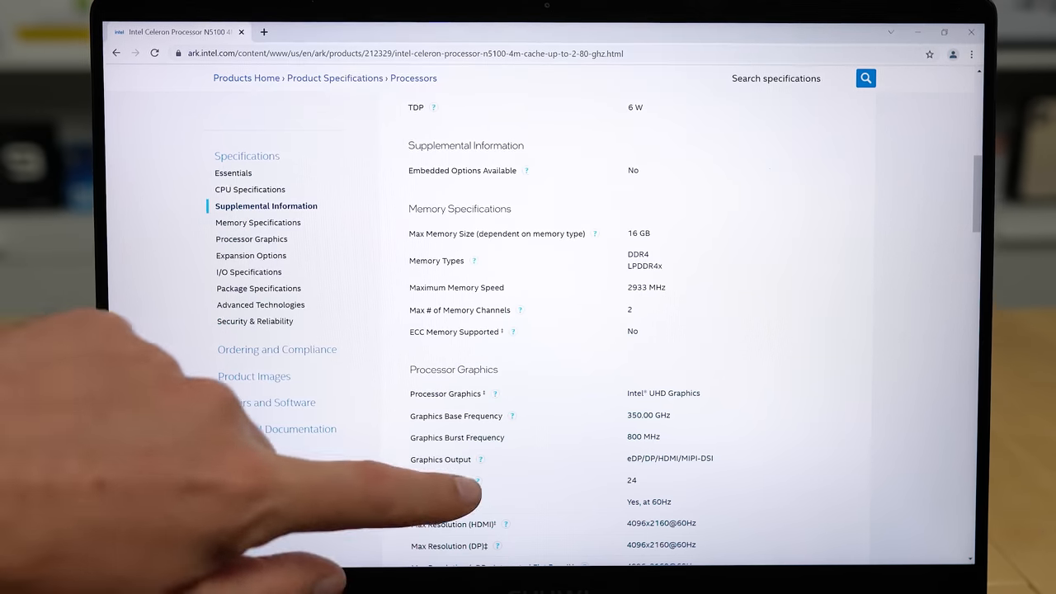
scroll(down, 3)
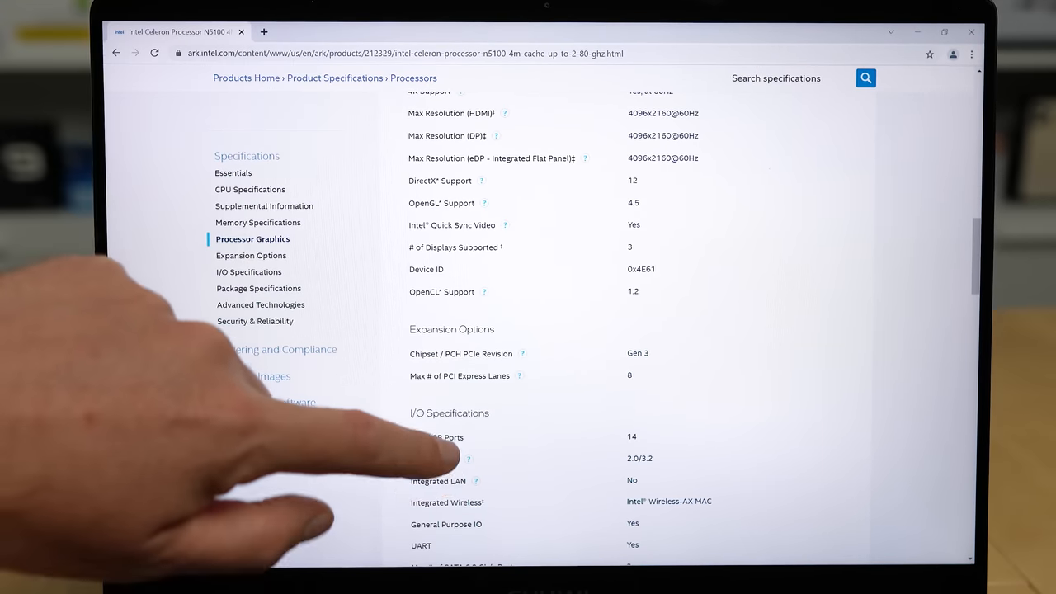
scroll(down, 3)
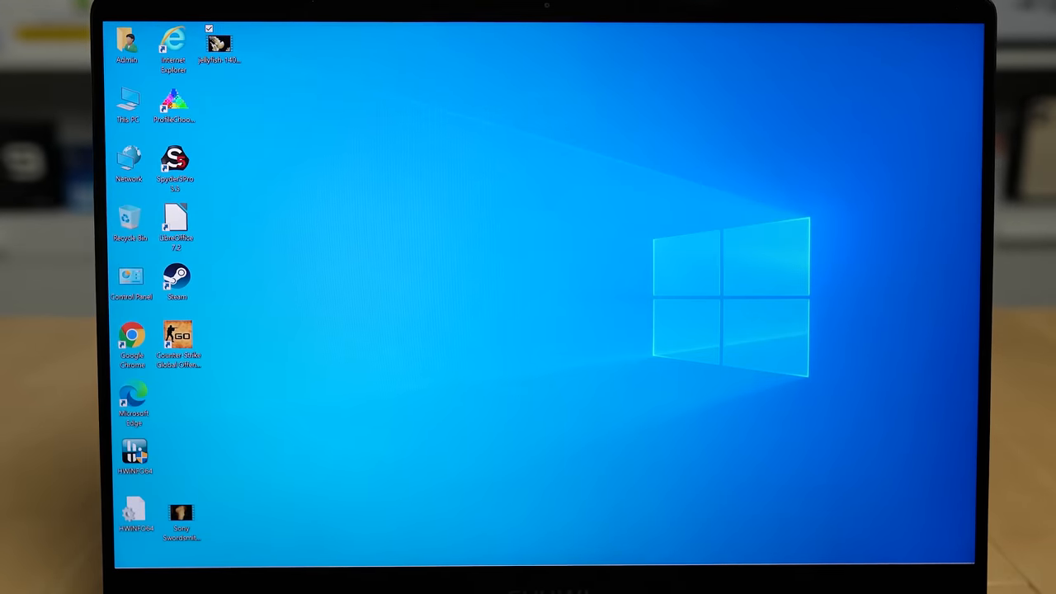
Start the 4K HDR flames clip from the desktop and use its playback controls
double_click(180, 513)
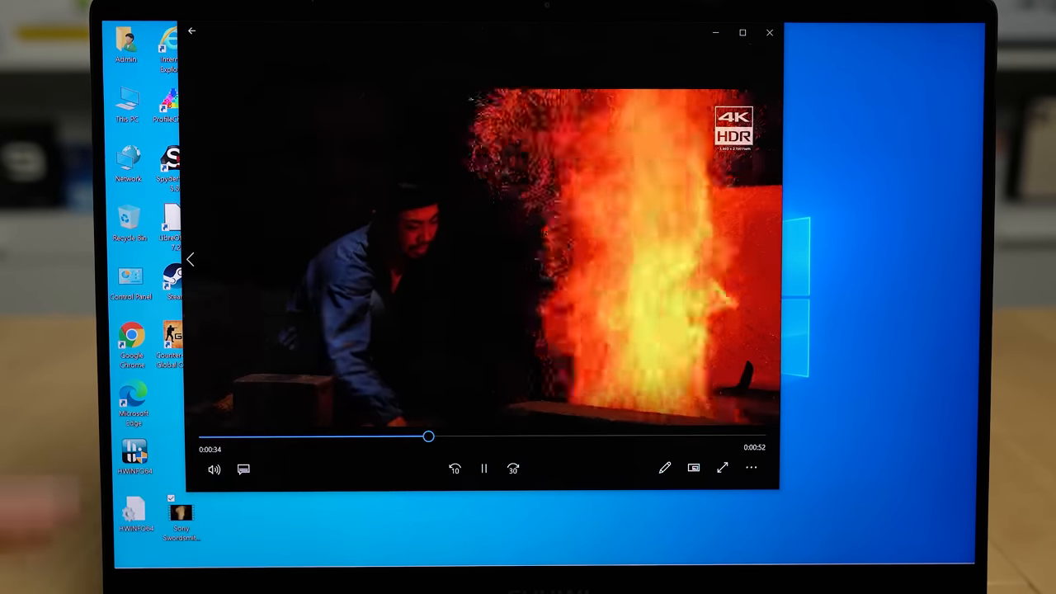
click(722, 468)
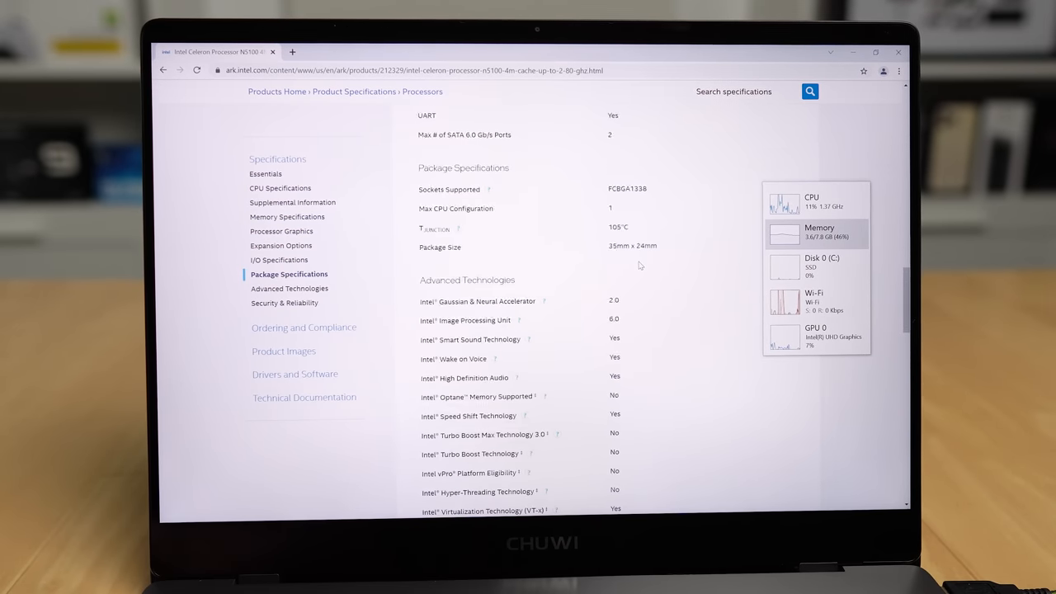
Scroll past Package Specifications, then open a new Chrome tab on the Google homepage
scroll(down, 3)
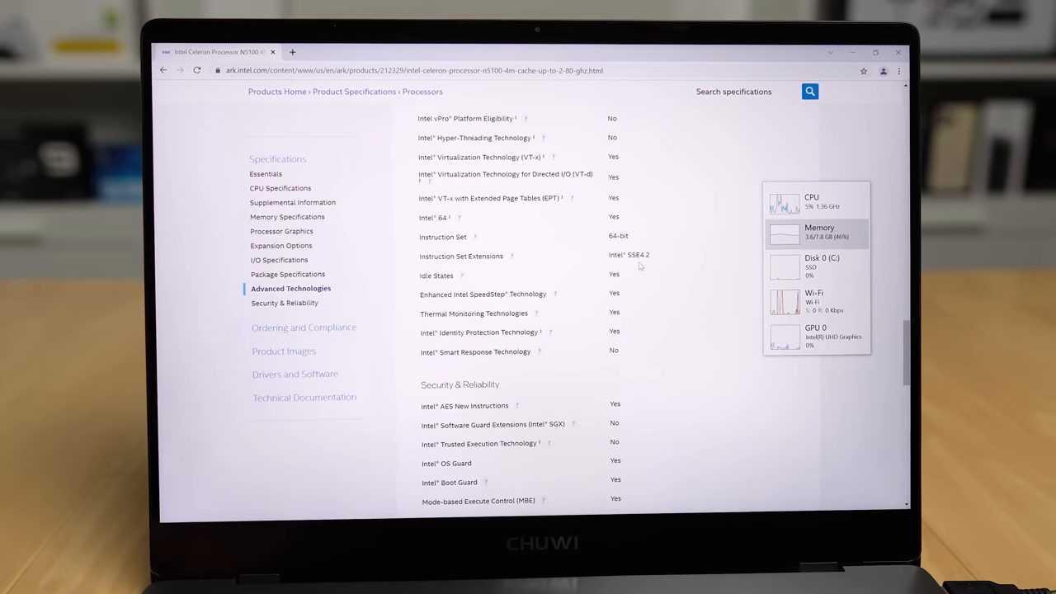
click(280, 189)
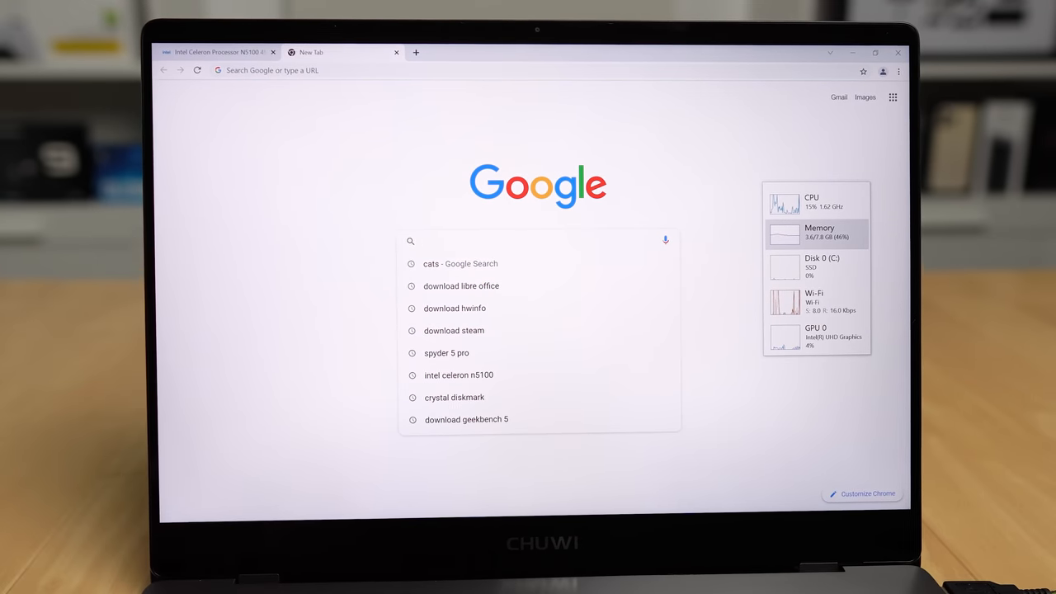
Search Google for 'cats' and open the Variety review of Cats (2019)
text(cats)
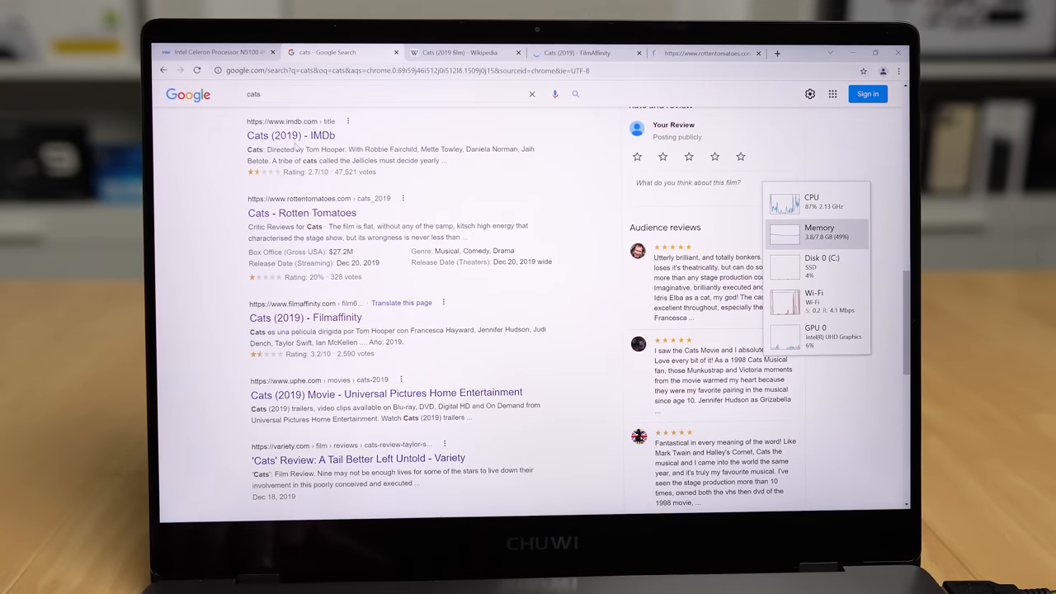
scroll(down, 3)
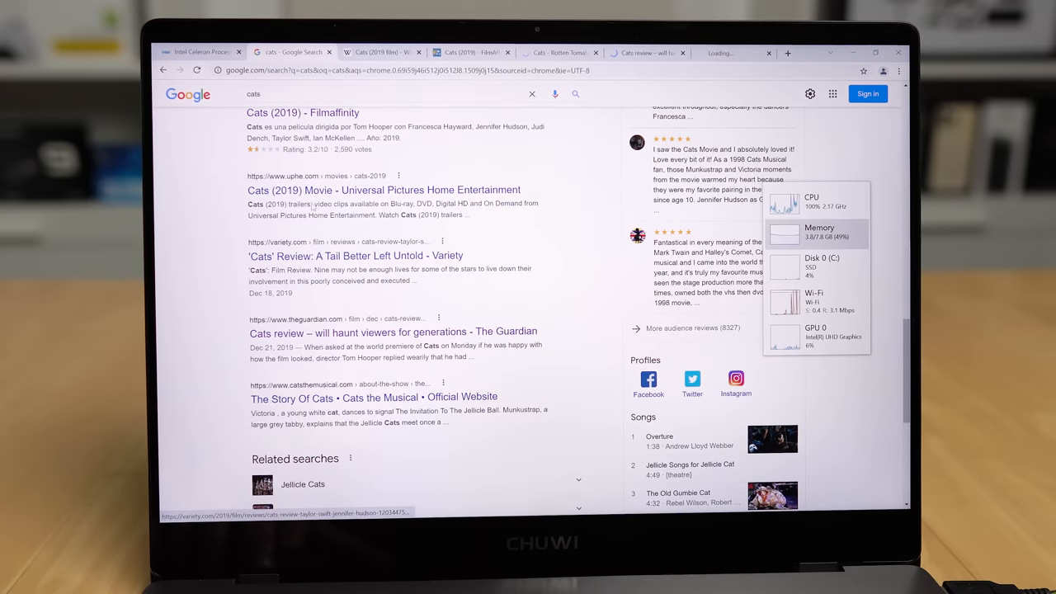
scroll(down, 3)
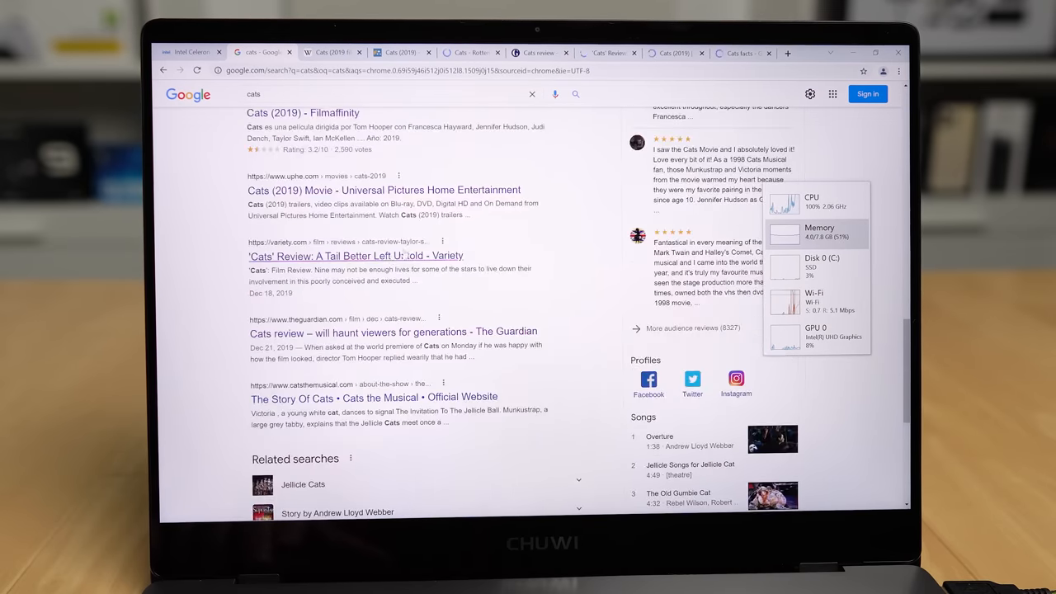
click(356, 256)
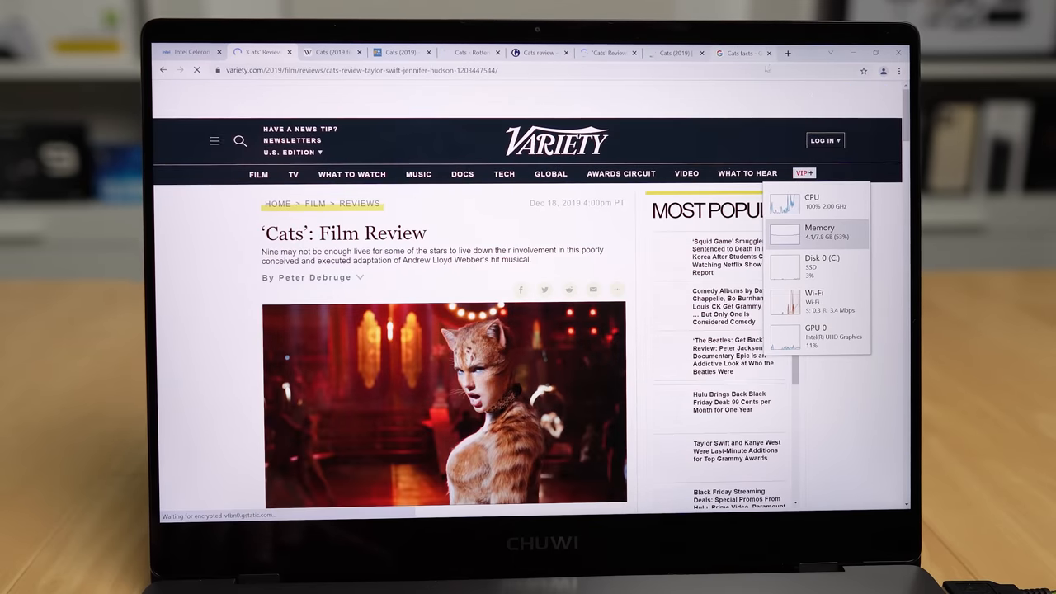
Start another Google search for 'cats facts' in a new tab
click(779, 53)
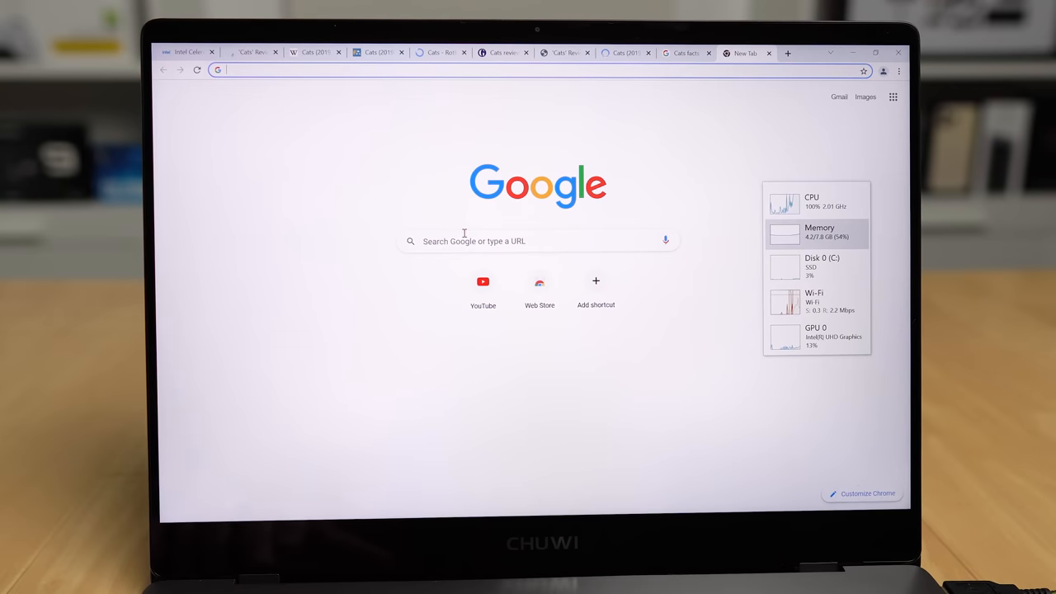
text(cats facts)
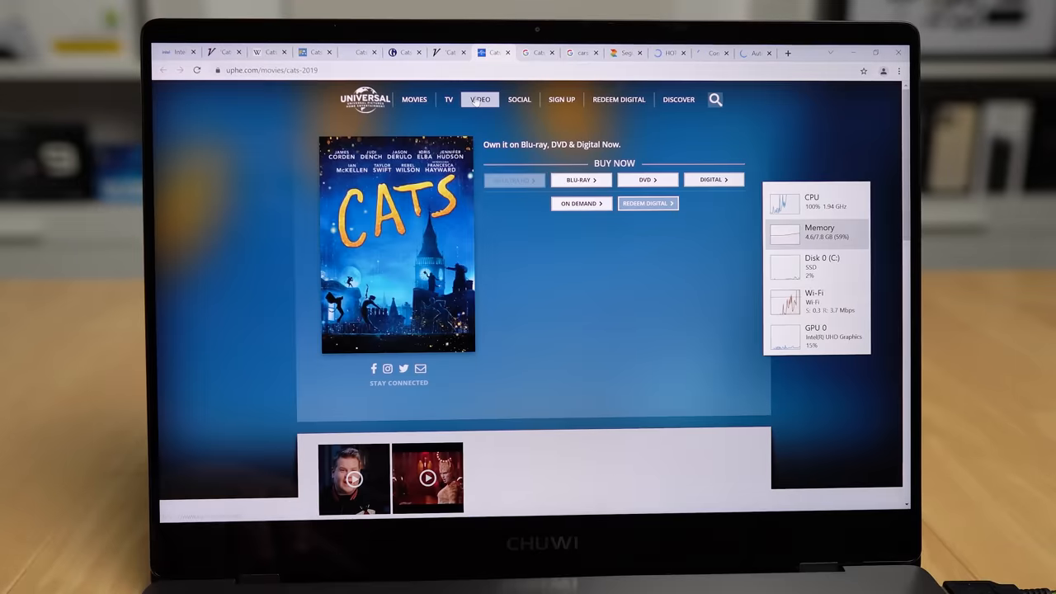
Scroll through the Universal Cats page, then switch to the car insurance results tab
scroll(down, 3)
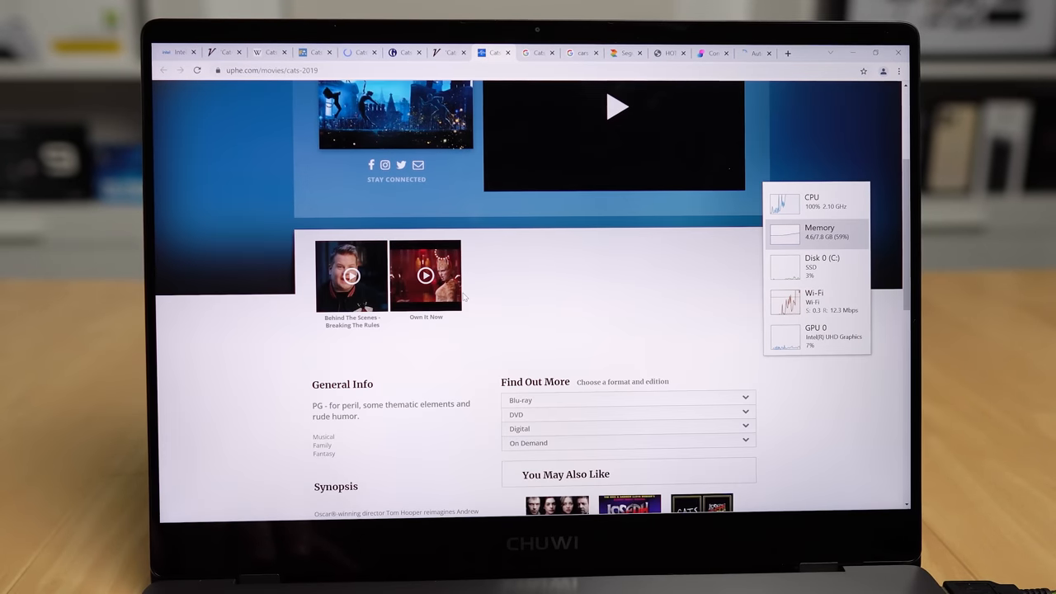
scroll(down, 3)
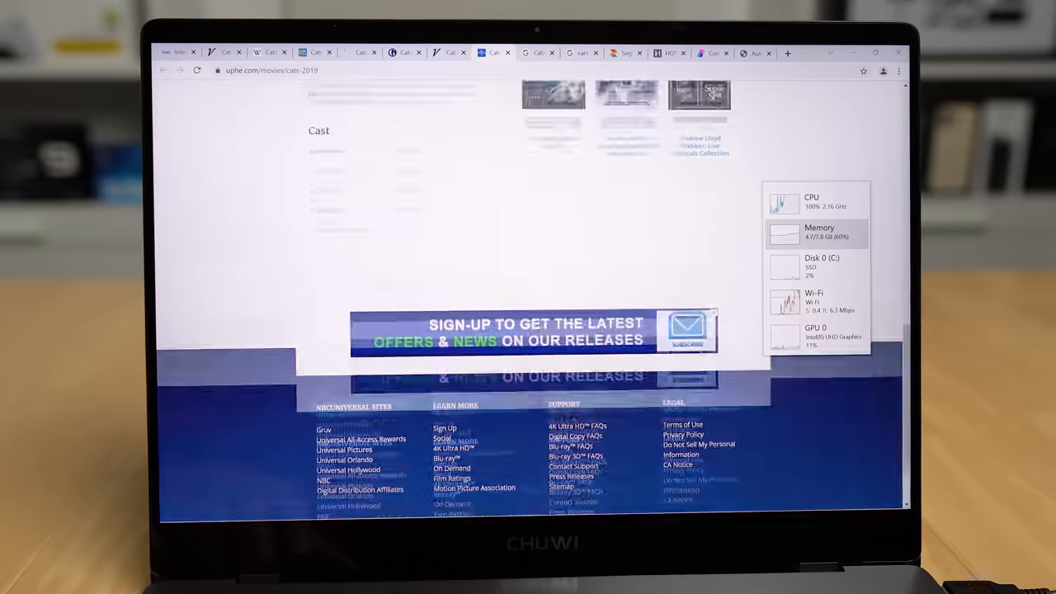
scroll(up, 3)
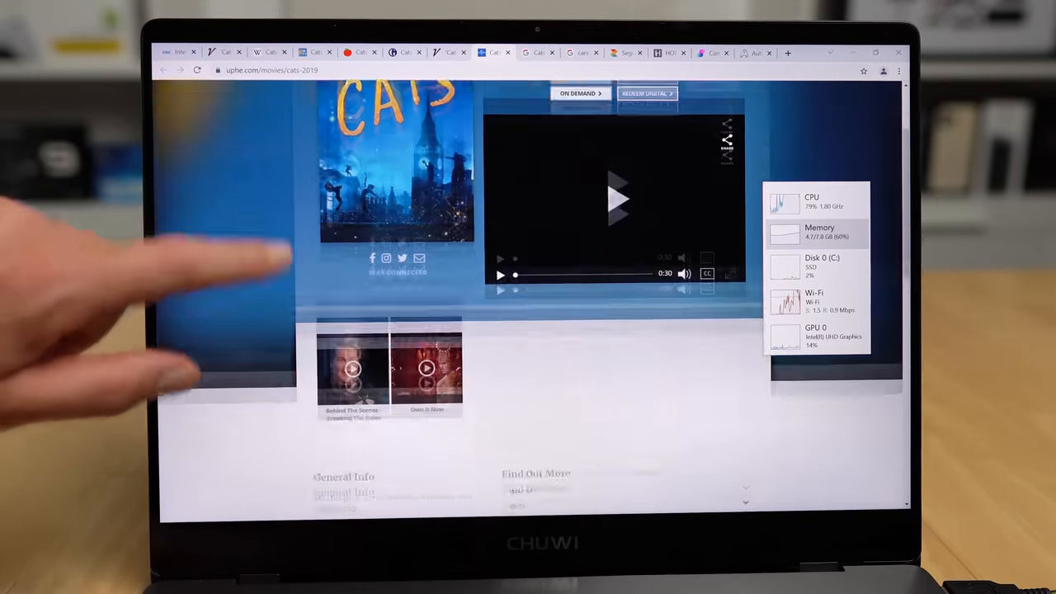
scroll(down, 3)
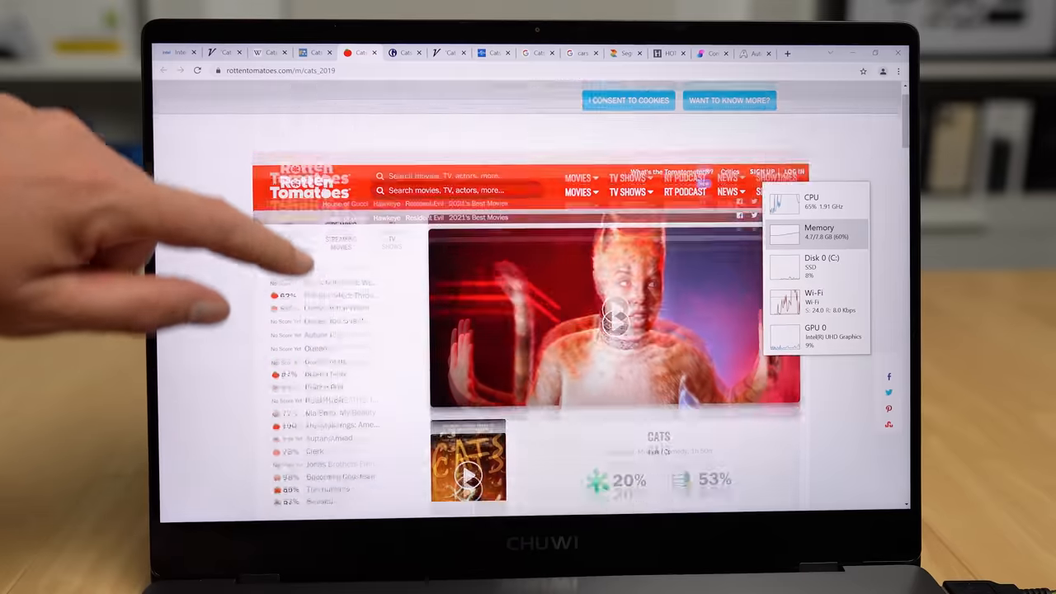
scroll(down, 3)
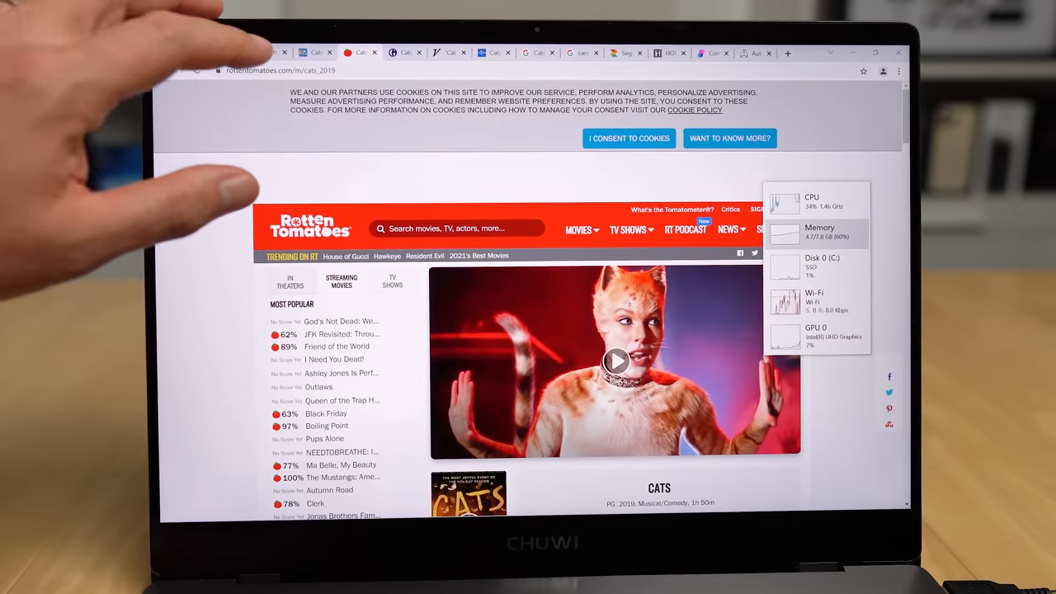
click(492, 51)
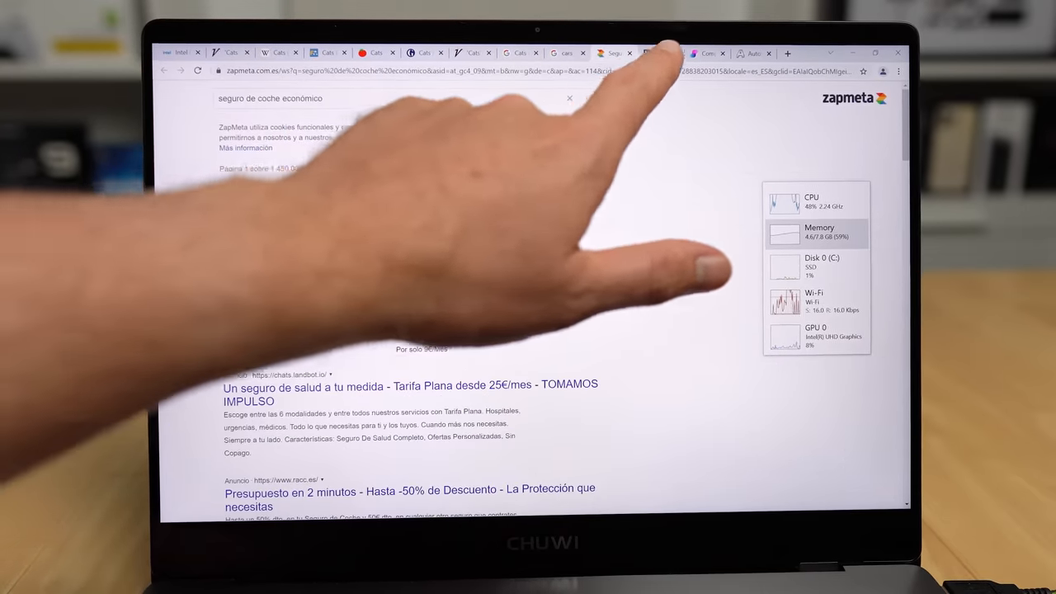
click(657, 51)
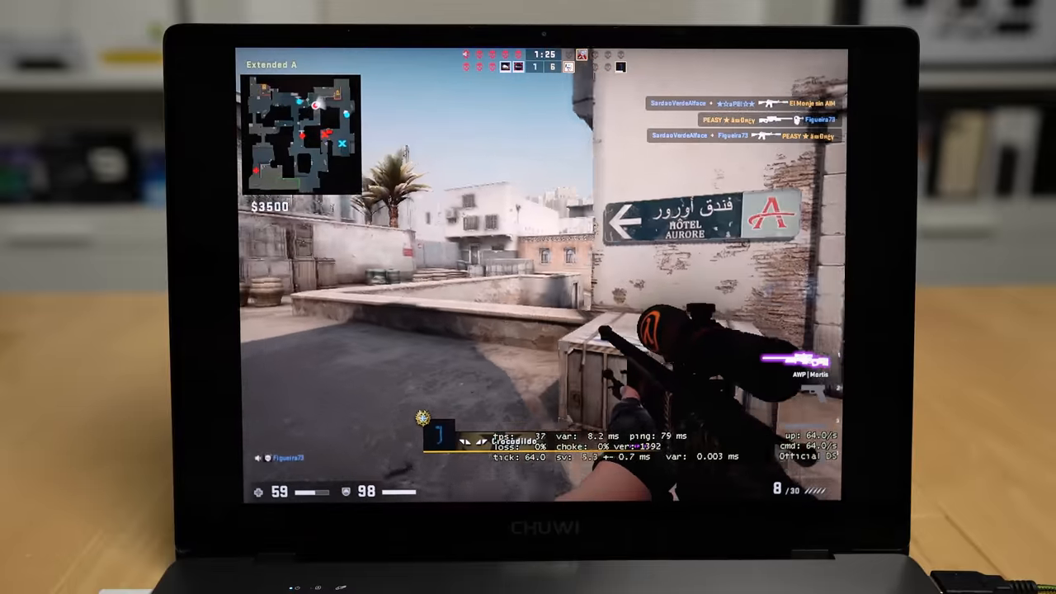
Show the CS:GO match scoreboard listing both teams' players and scores
key(Tab)
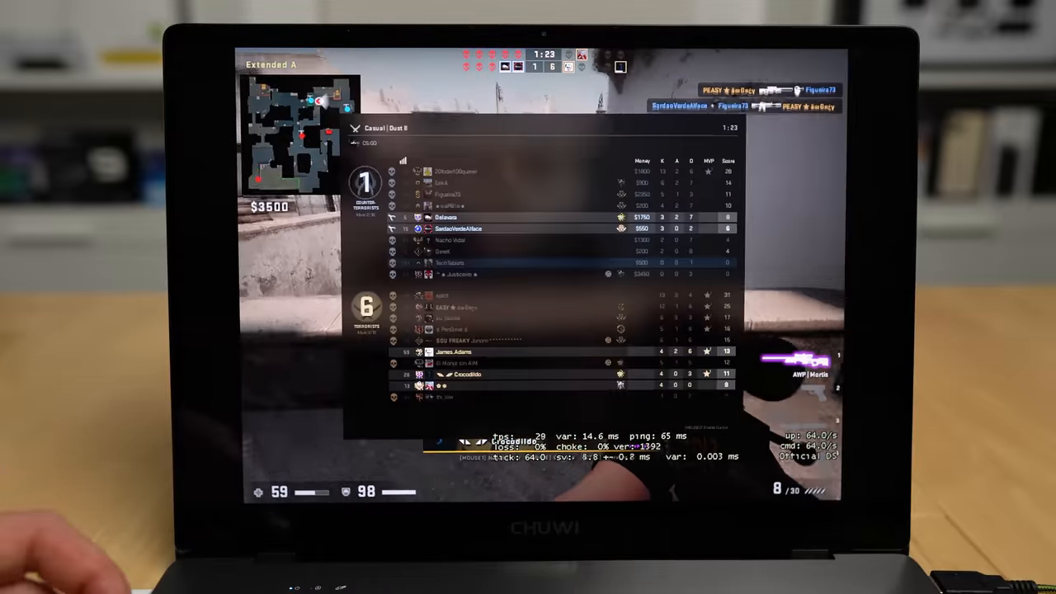